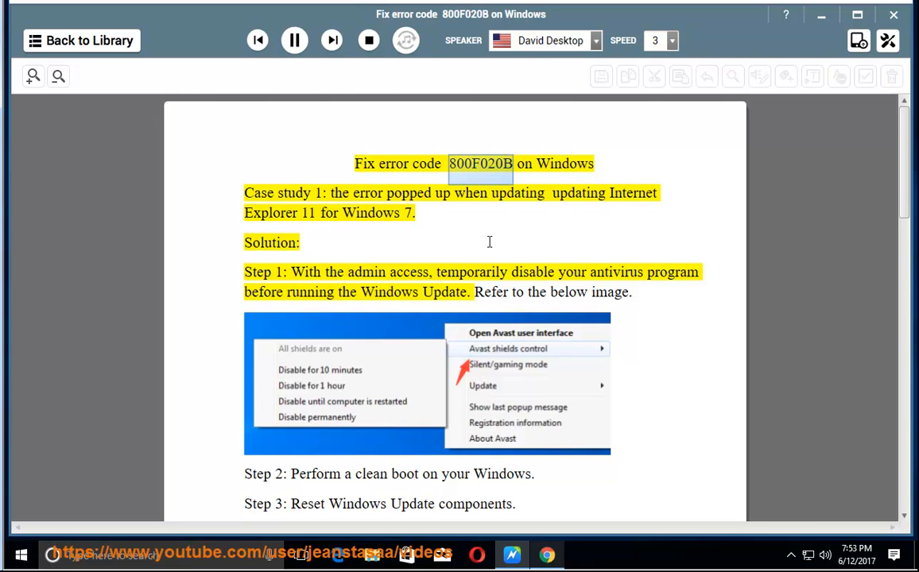
Play the guide aloud through Step 3, then minimize Natural Reader to show the desktop.
left_click(317, 194)
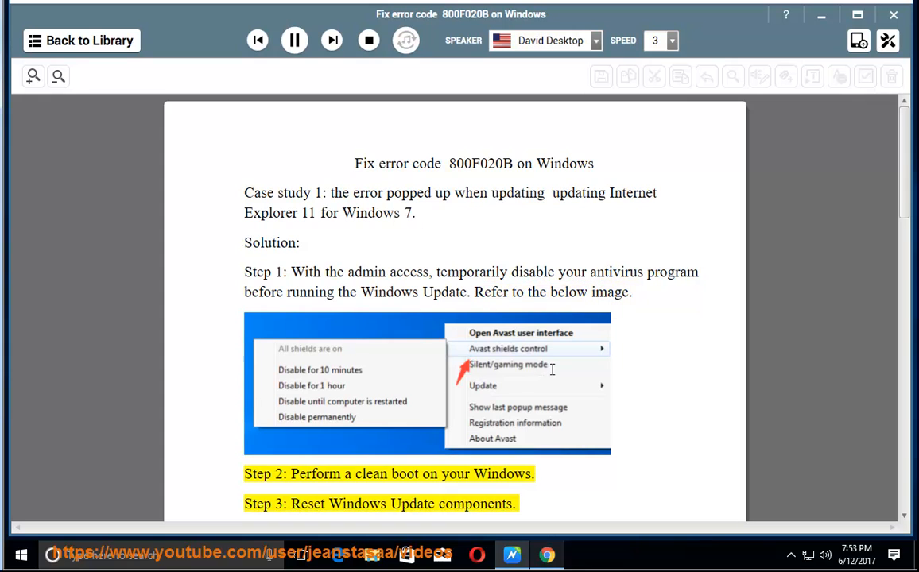
scroll("down", 3)
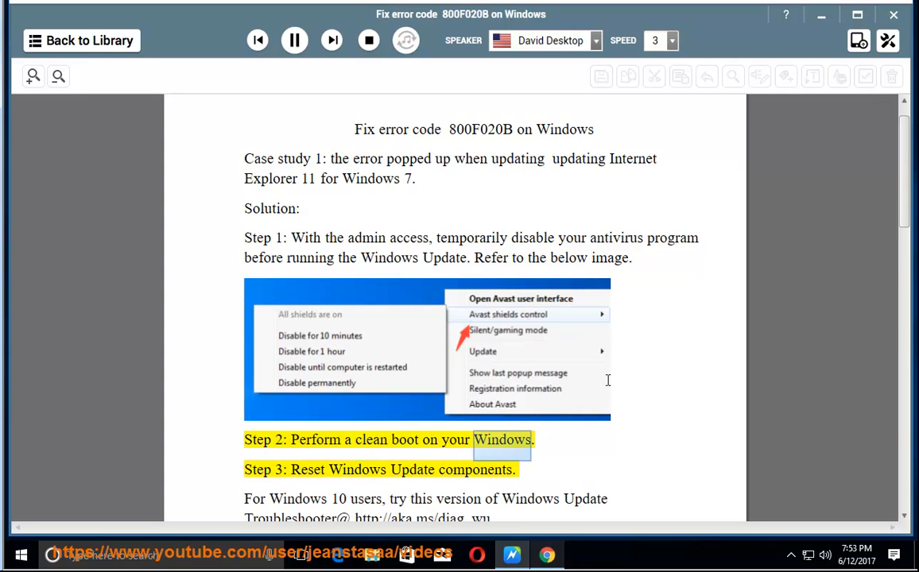
left_click(294, 40)
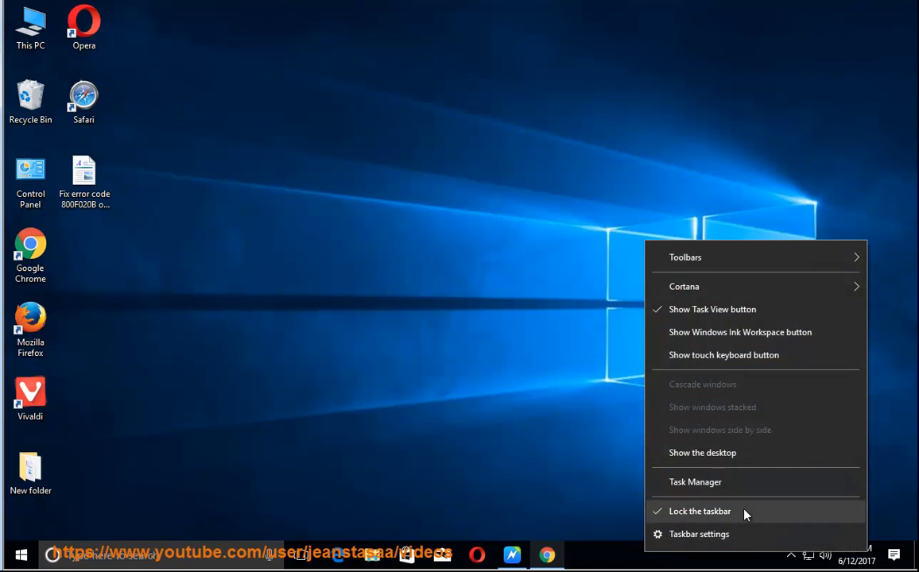
Disable VMware Tools Core Service in Task Manager's Startup list.
left_click(695, 481)
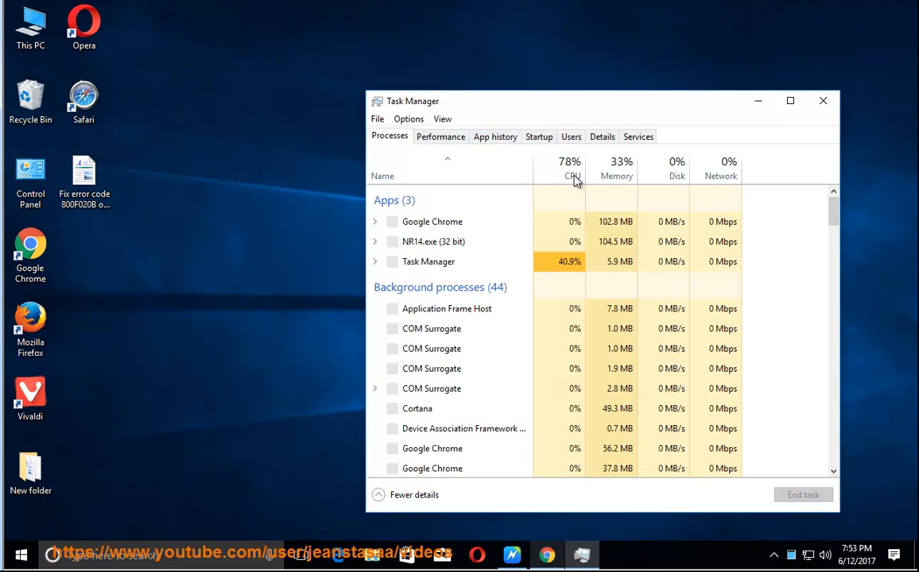
left_click(537, 137)
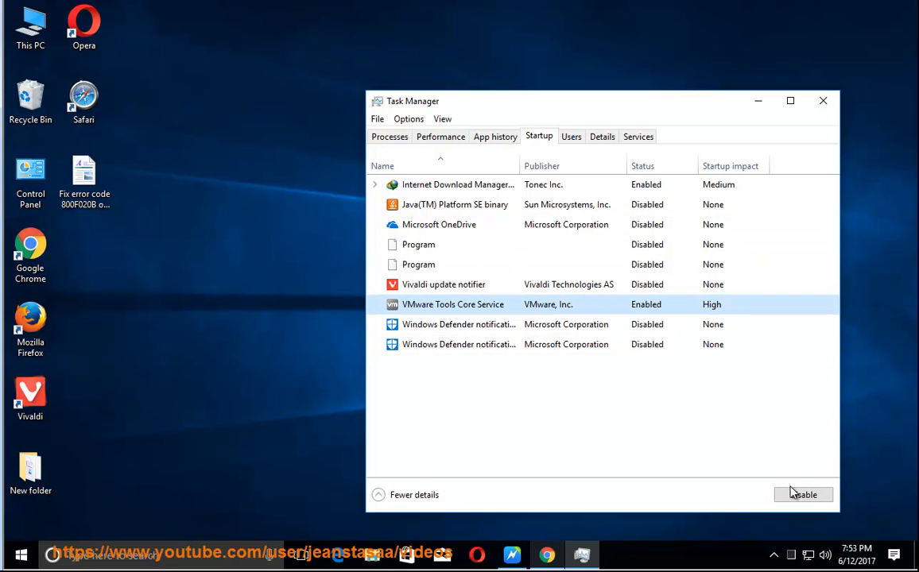
left_click(823, 100)
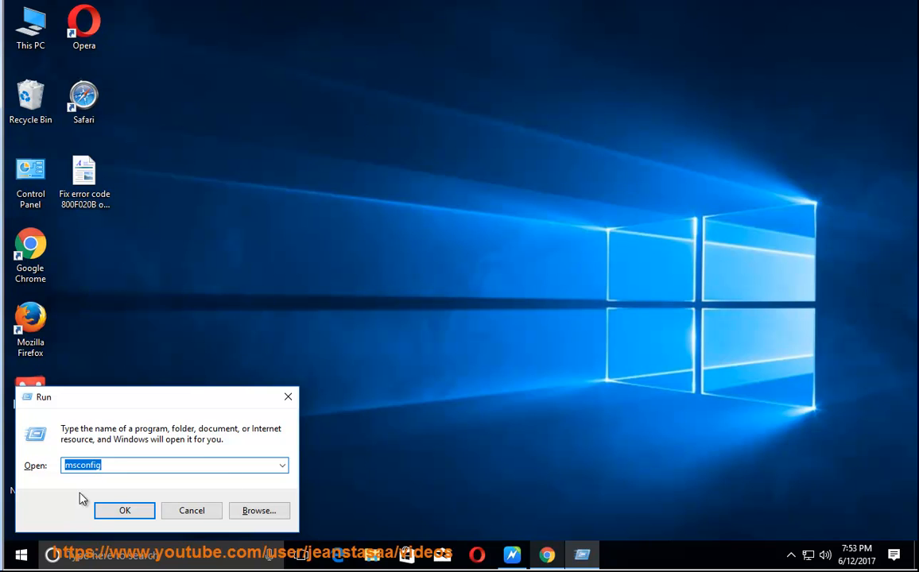
Run msconfig, hide all Microsoft services and disable the remaining services.
left_click(124, 510)
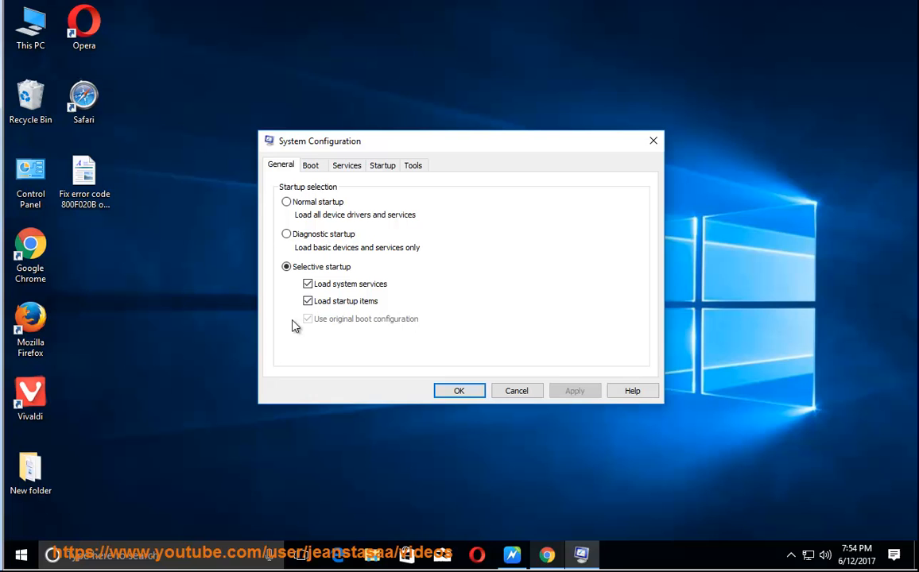
mouse_move(356, 162)
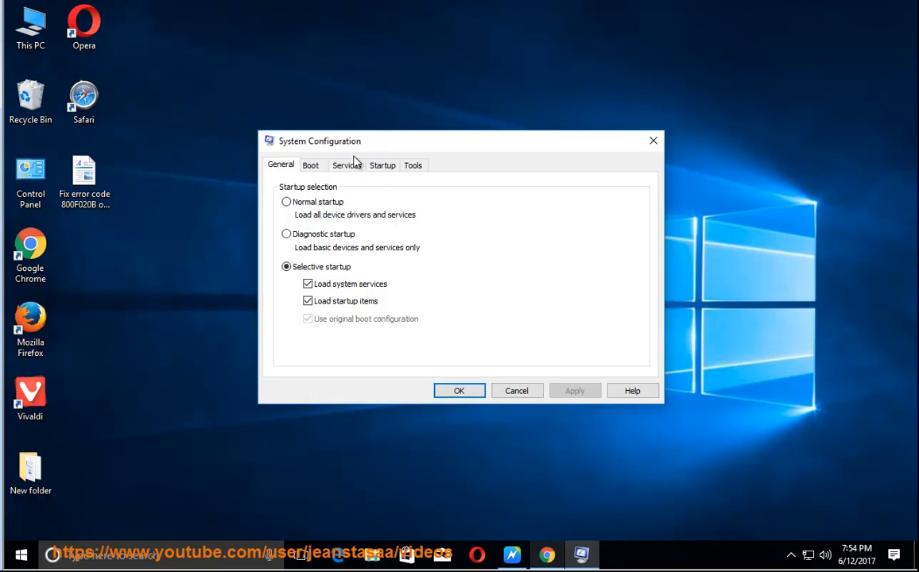
left_click(346, 166)
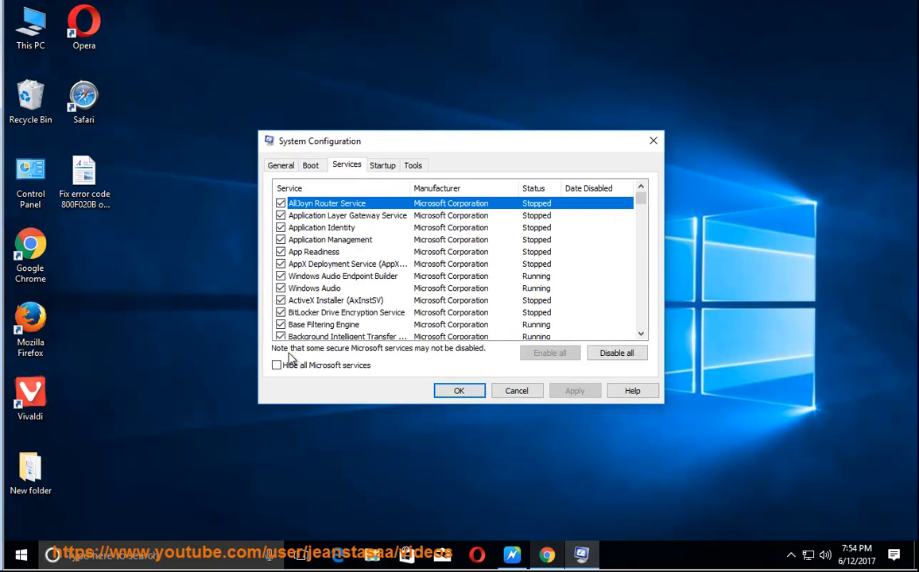
left_click(276, 364)
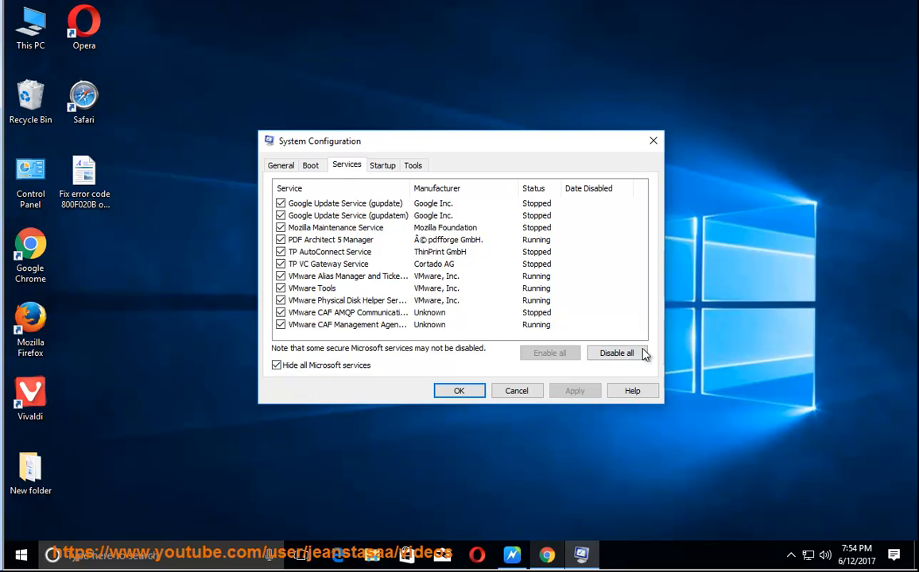
left_click(617, 353)
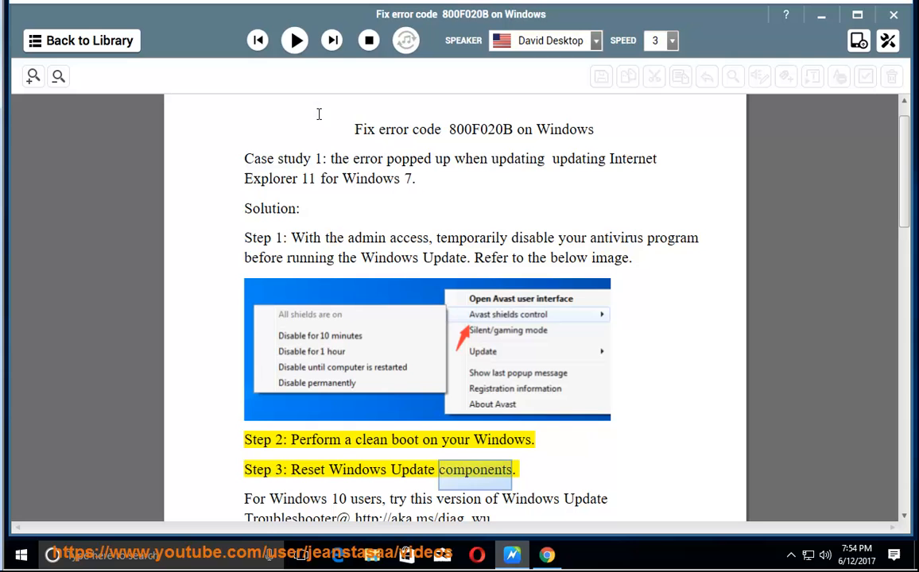
Resume reading past the Windows Update Troubleshooter paragraph to the net stop bits commands.
left_click(294, 40)
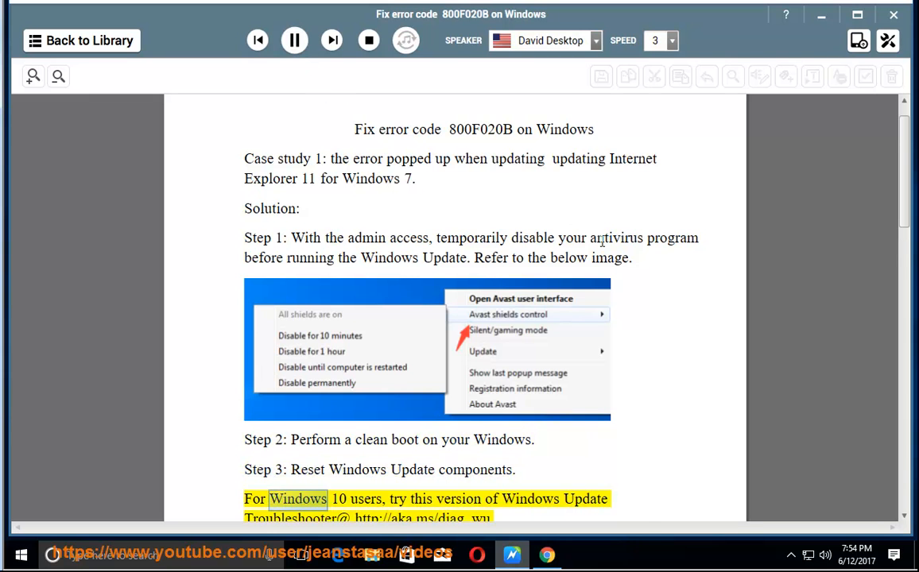
scroll("down", 3)
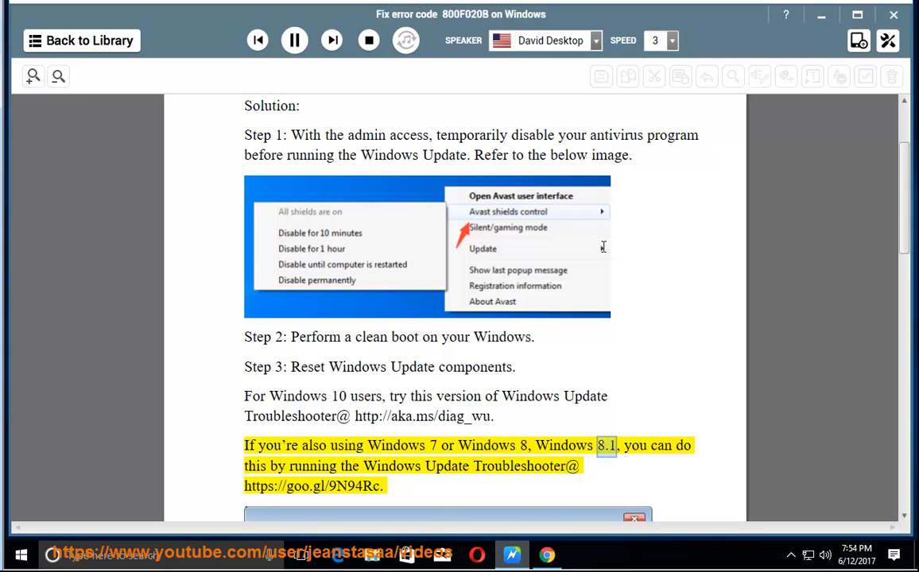
scroll("down", 3)
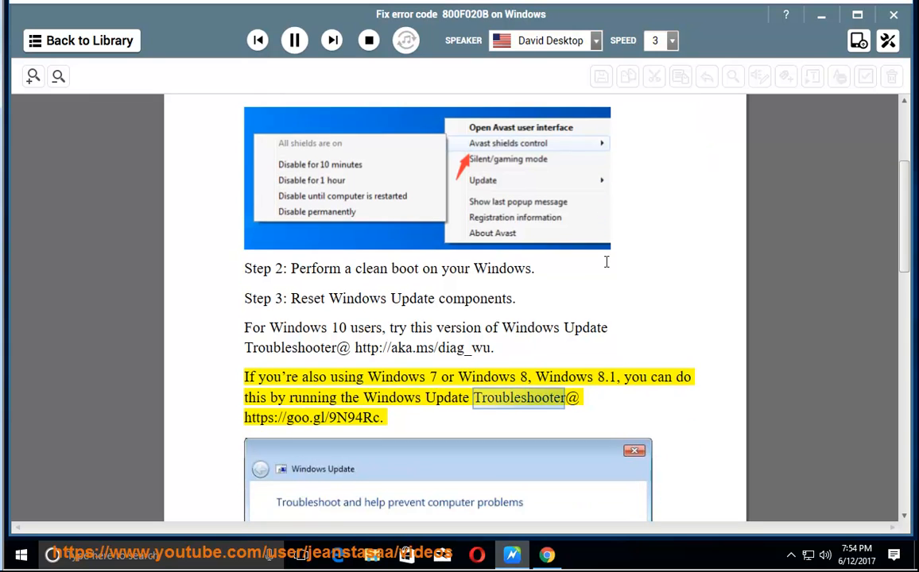
scroll("down", 3)
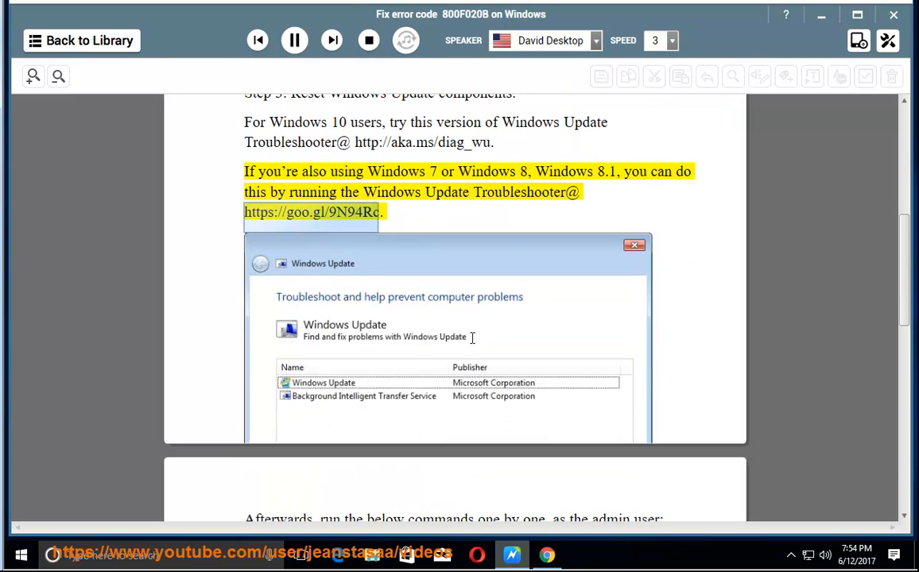
mouse_move(522, 338)
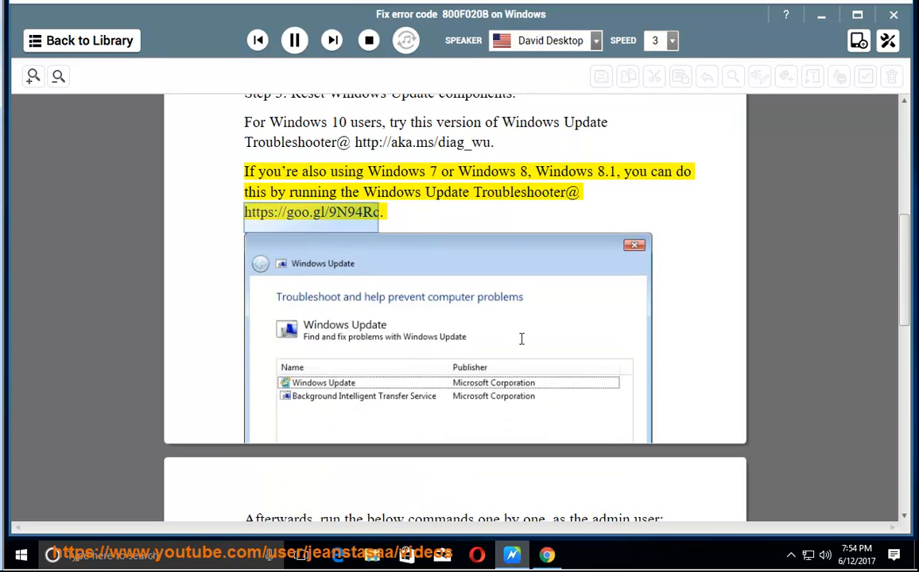
scroll("down", 3)
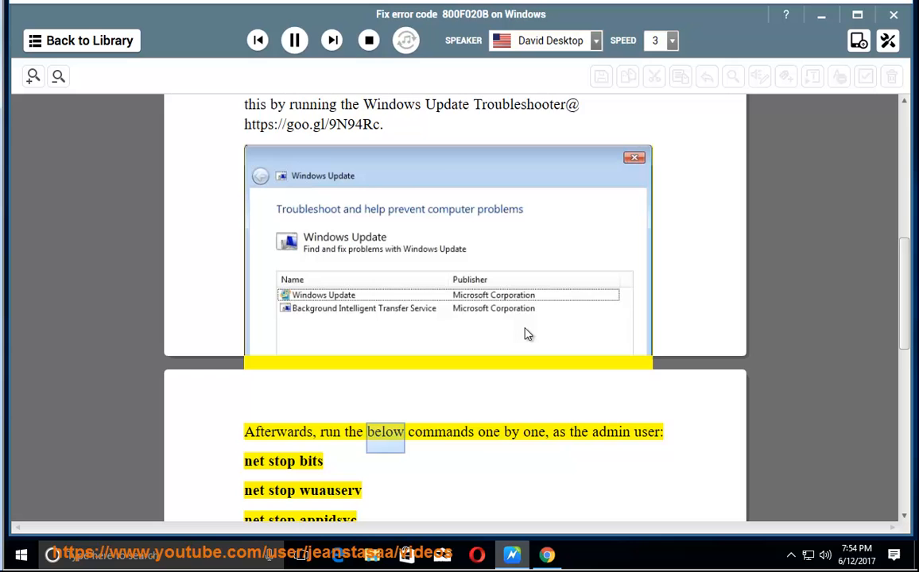
Continue reading through the admin commands, Step 4 and the antivirus note into Case study 2.
scroll("down", 3)
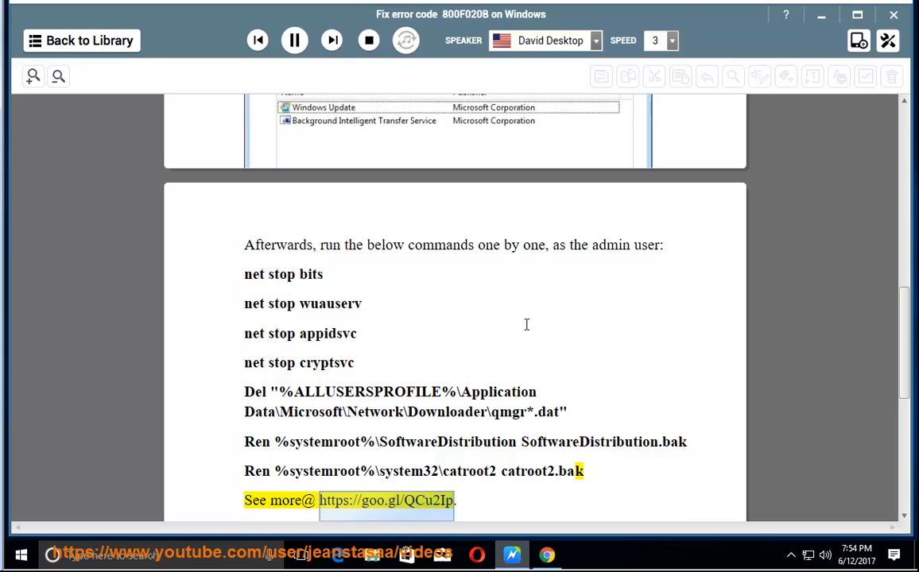
scroll("down", 3)
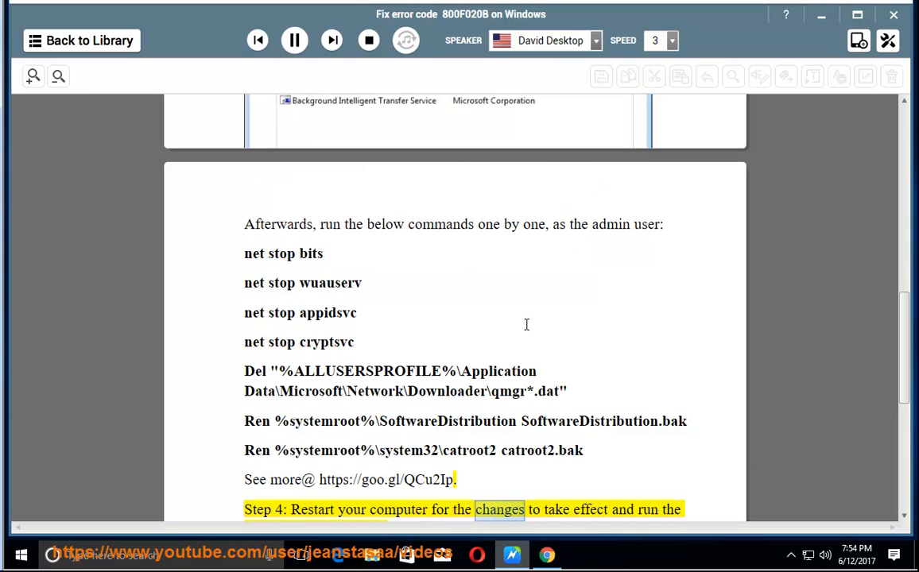
scroll("down", 3)
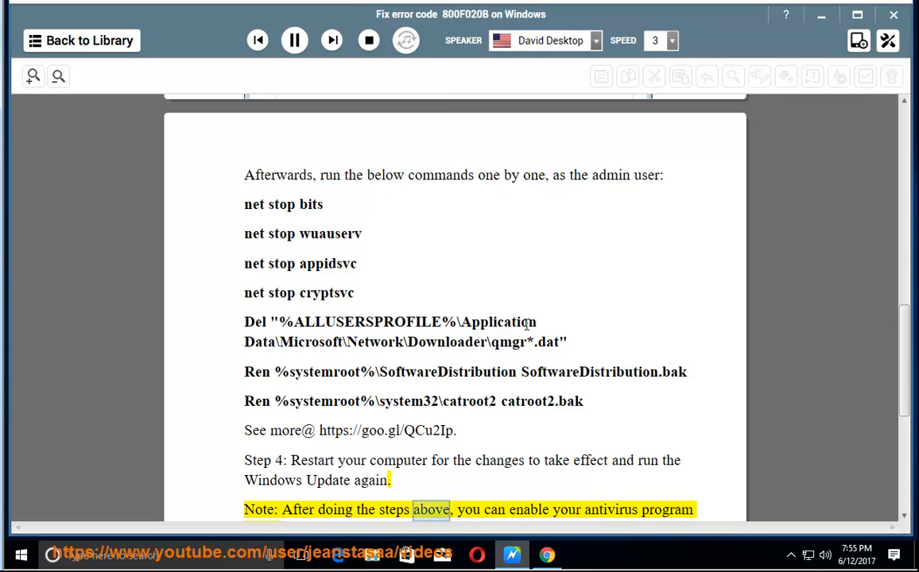
scroll("down", 3)
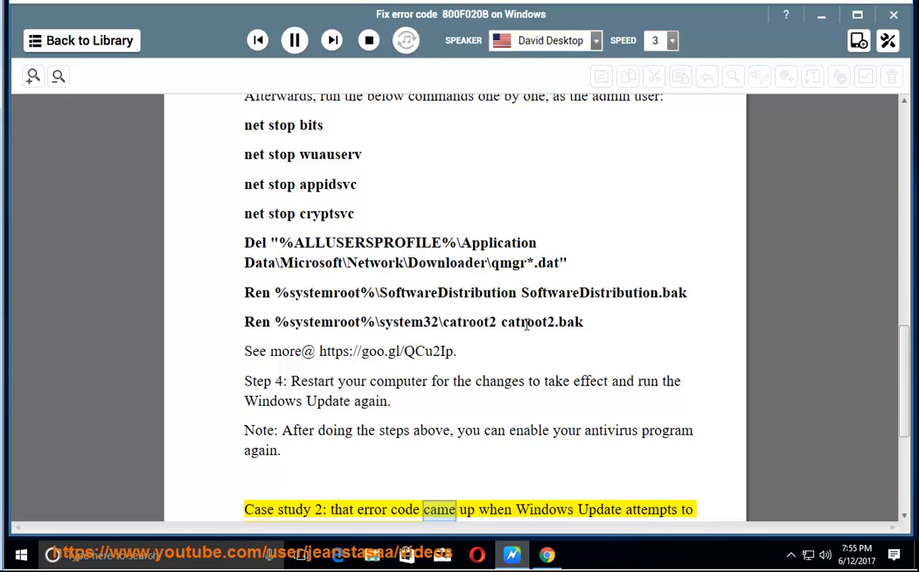
scroll("down", 3)
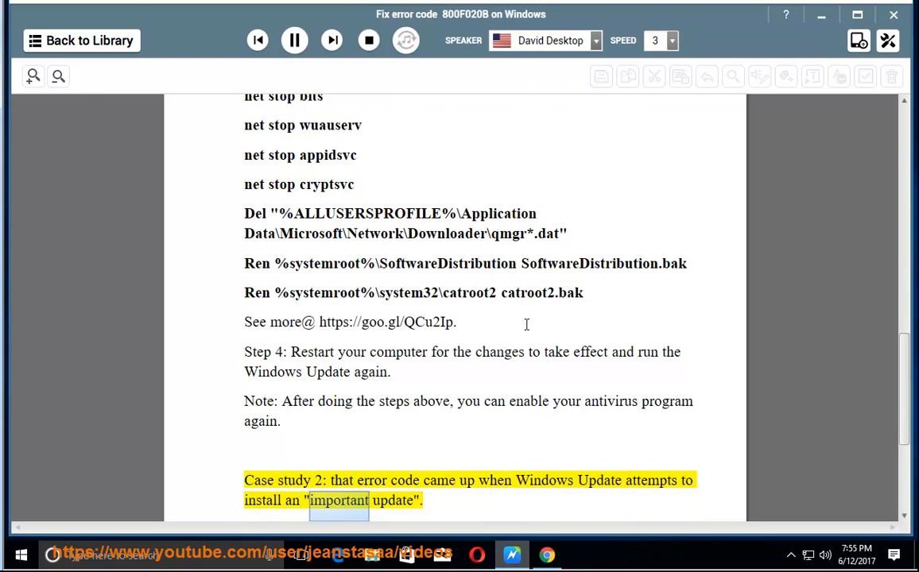
scroll("down", 3)
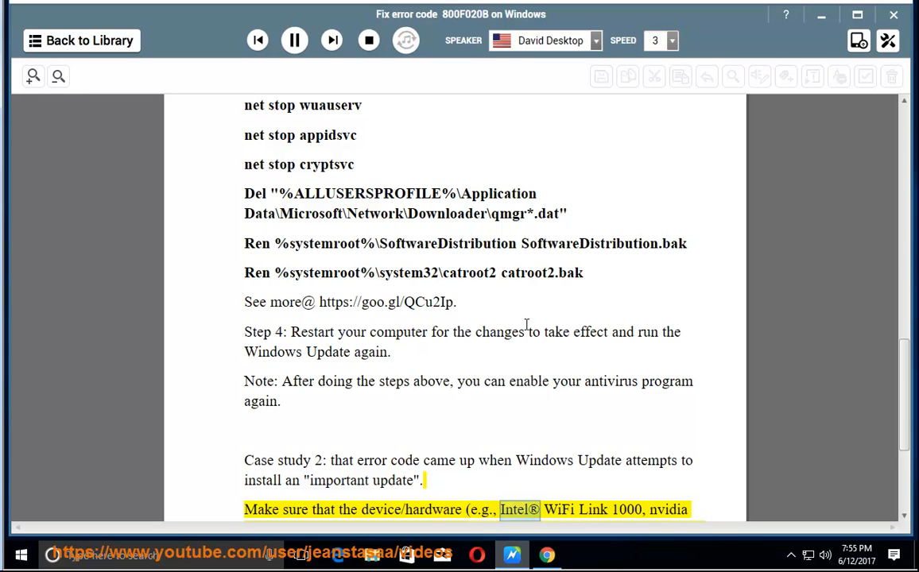
scroll("down", 3)
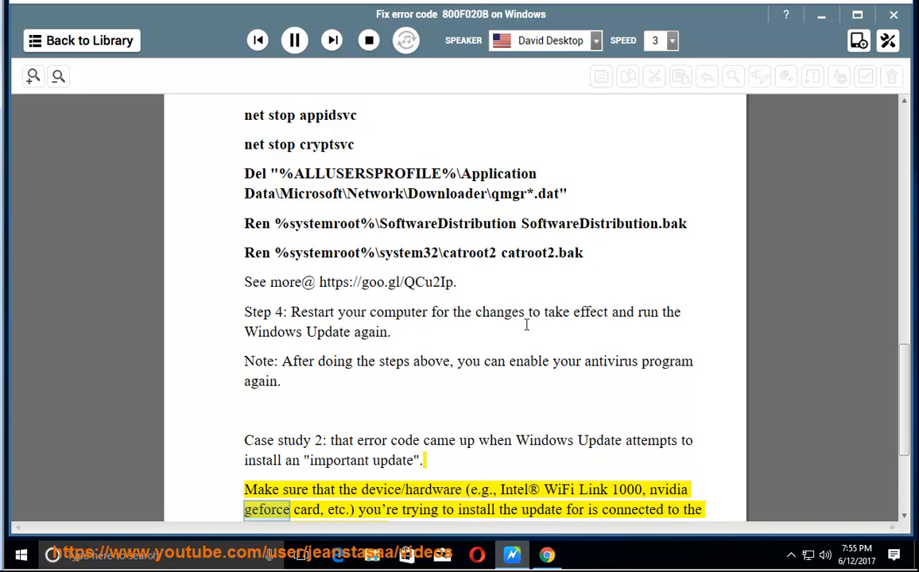